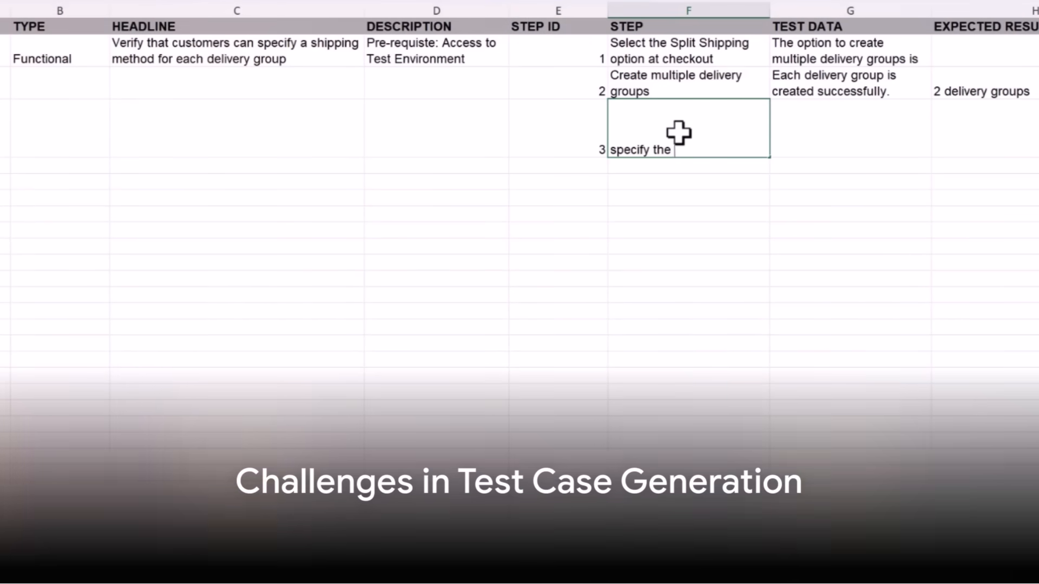
Step: Finish step 3 as 'specify the shipping method for each delivery group' and begin its expected result
{"action": "type", "text": "shipping method fo"}
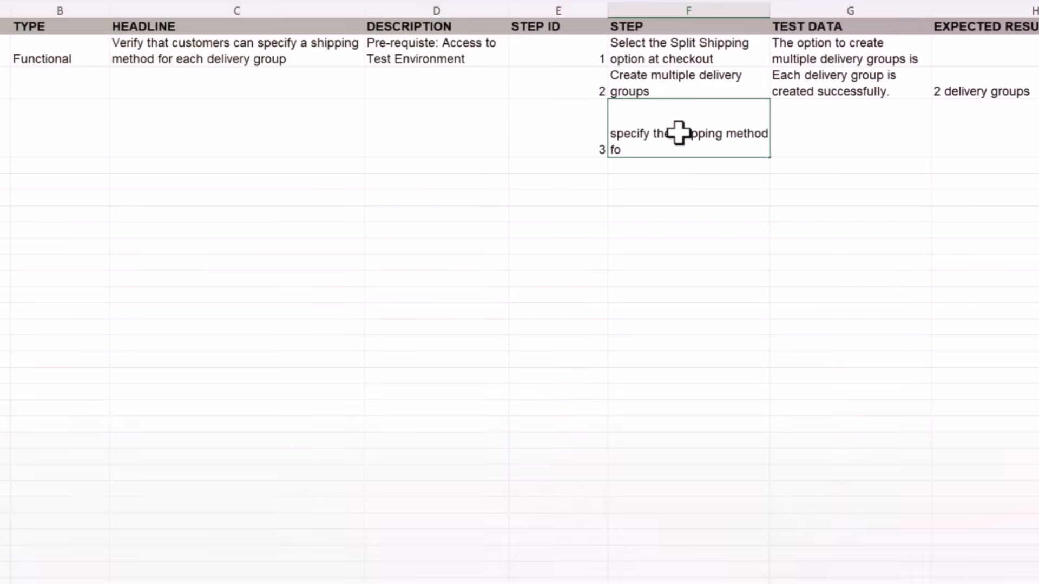
{"action": "left_click", "coordinate": [849, 128]}
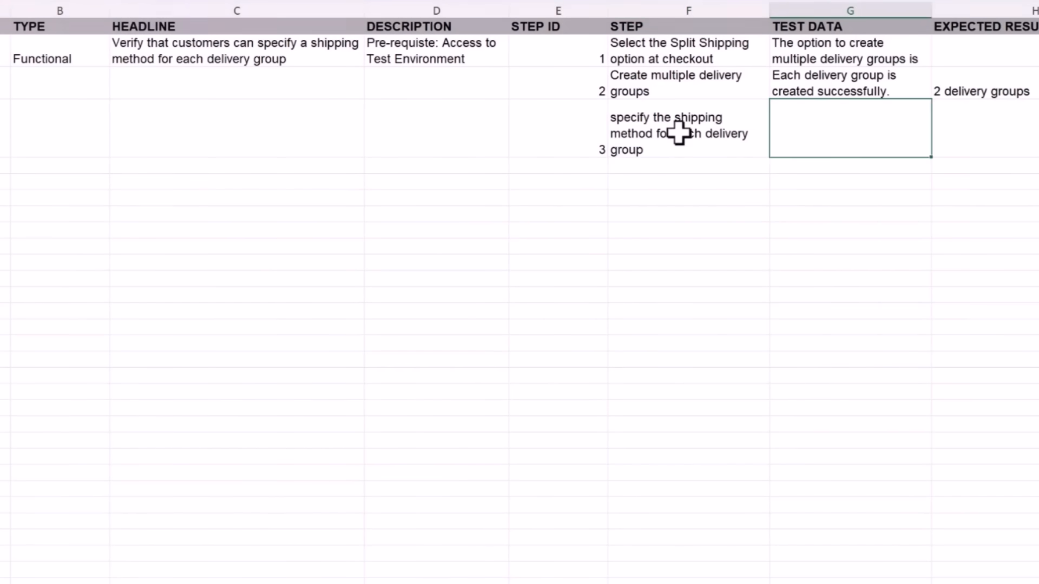
{"action": "type", "text": "each d"}
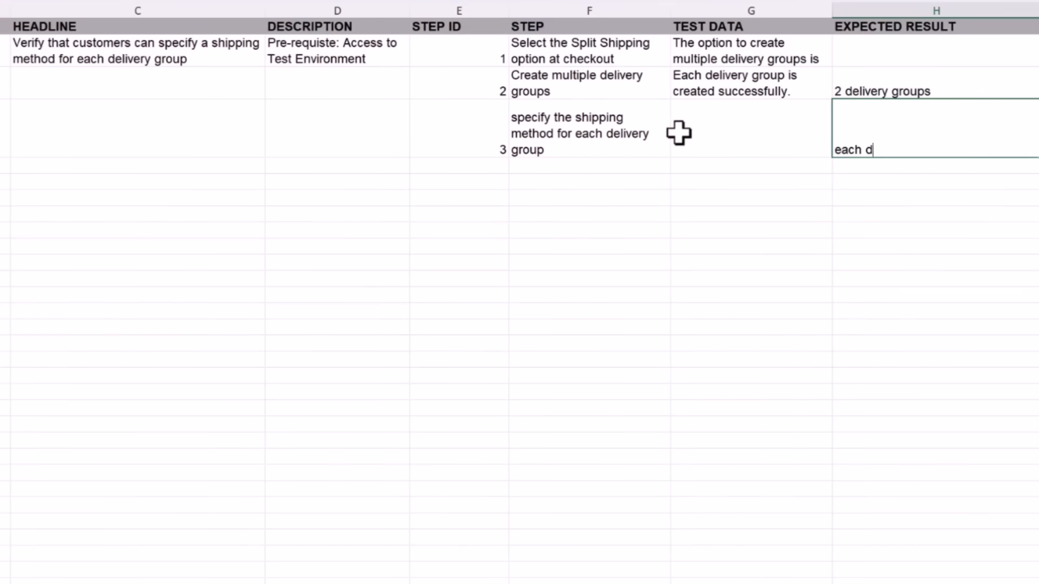